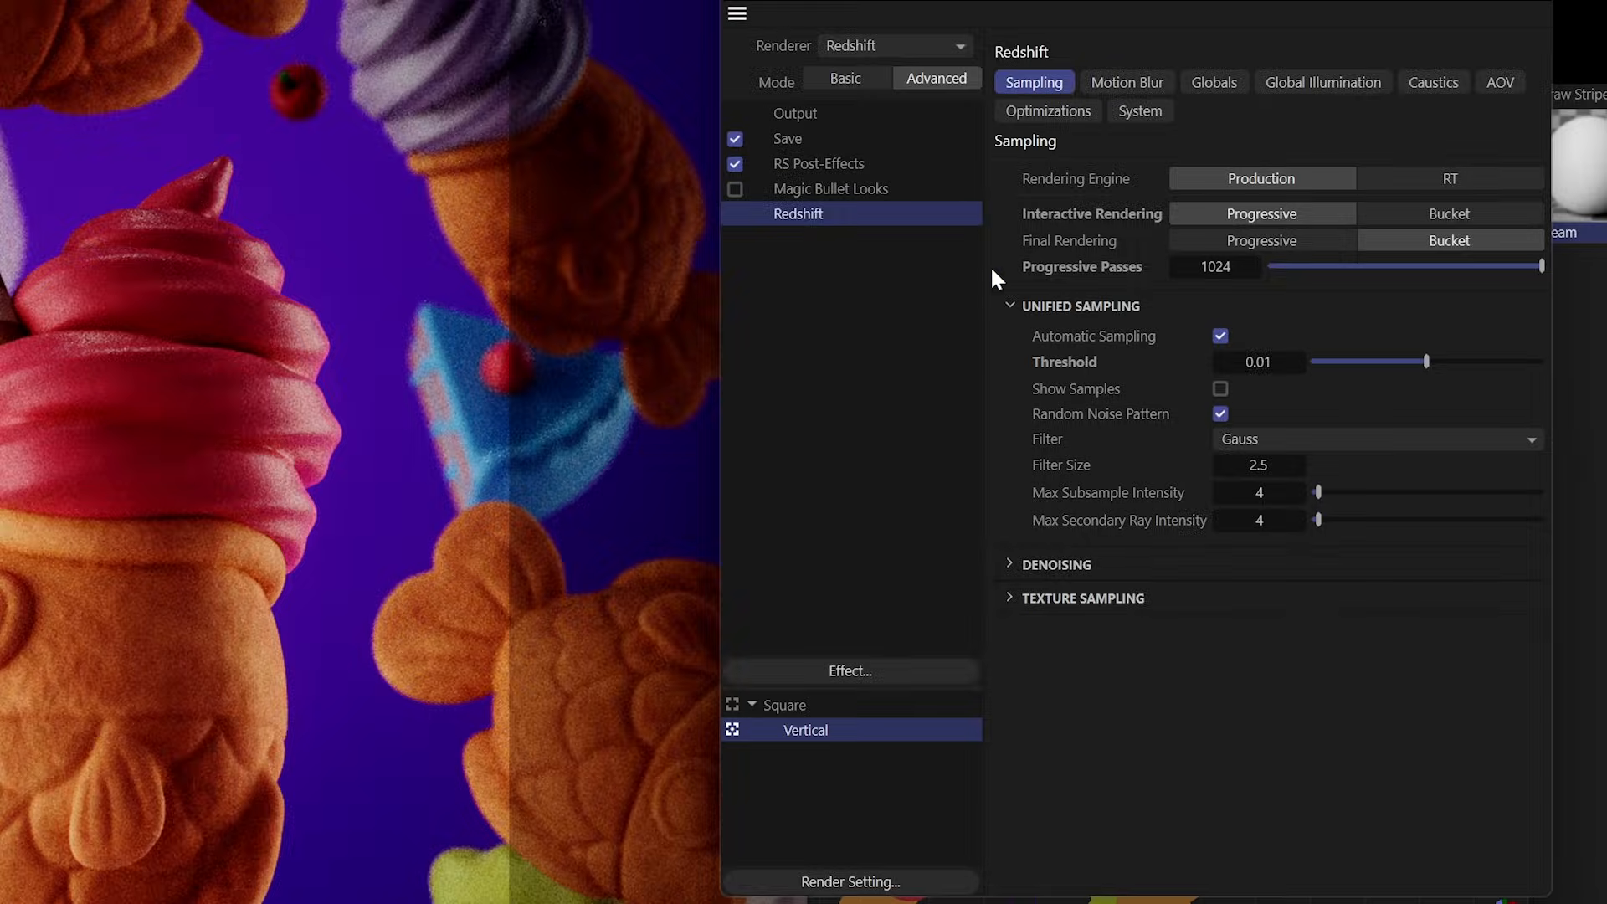
Step: Expand Denoising in the Redshift sampling settings, enable it, and set the engine to OIDN
{"action": "left_click", "coordinate": [1056, 563]}
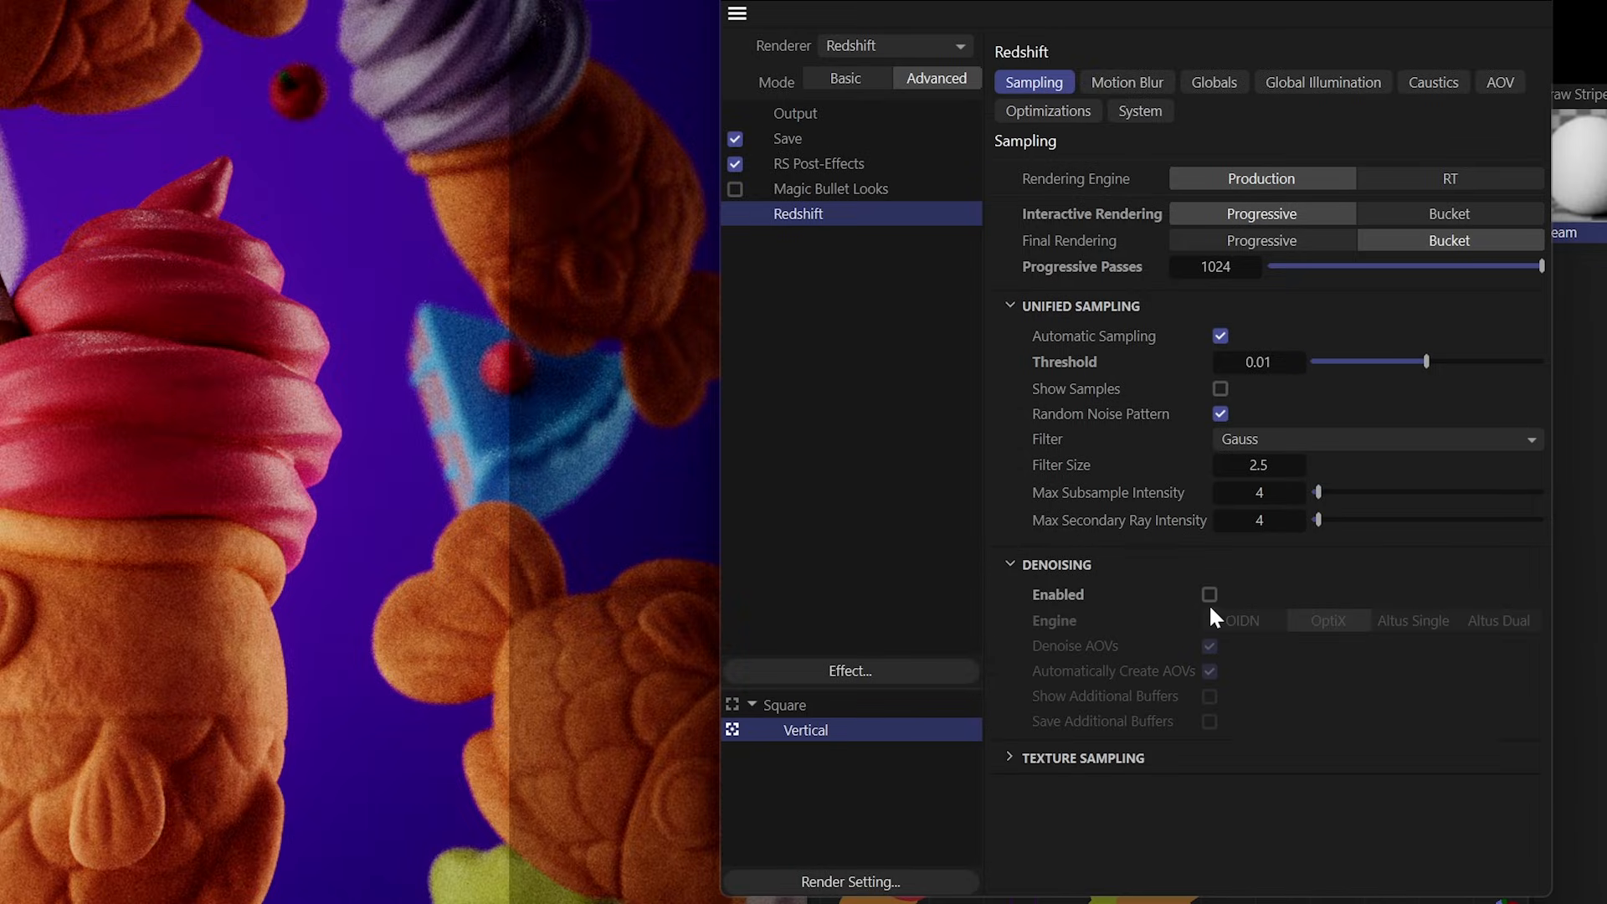
{"action": "left_click", "coordinate": [1209, 594]}
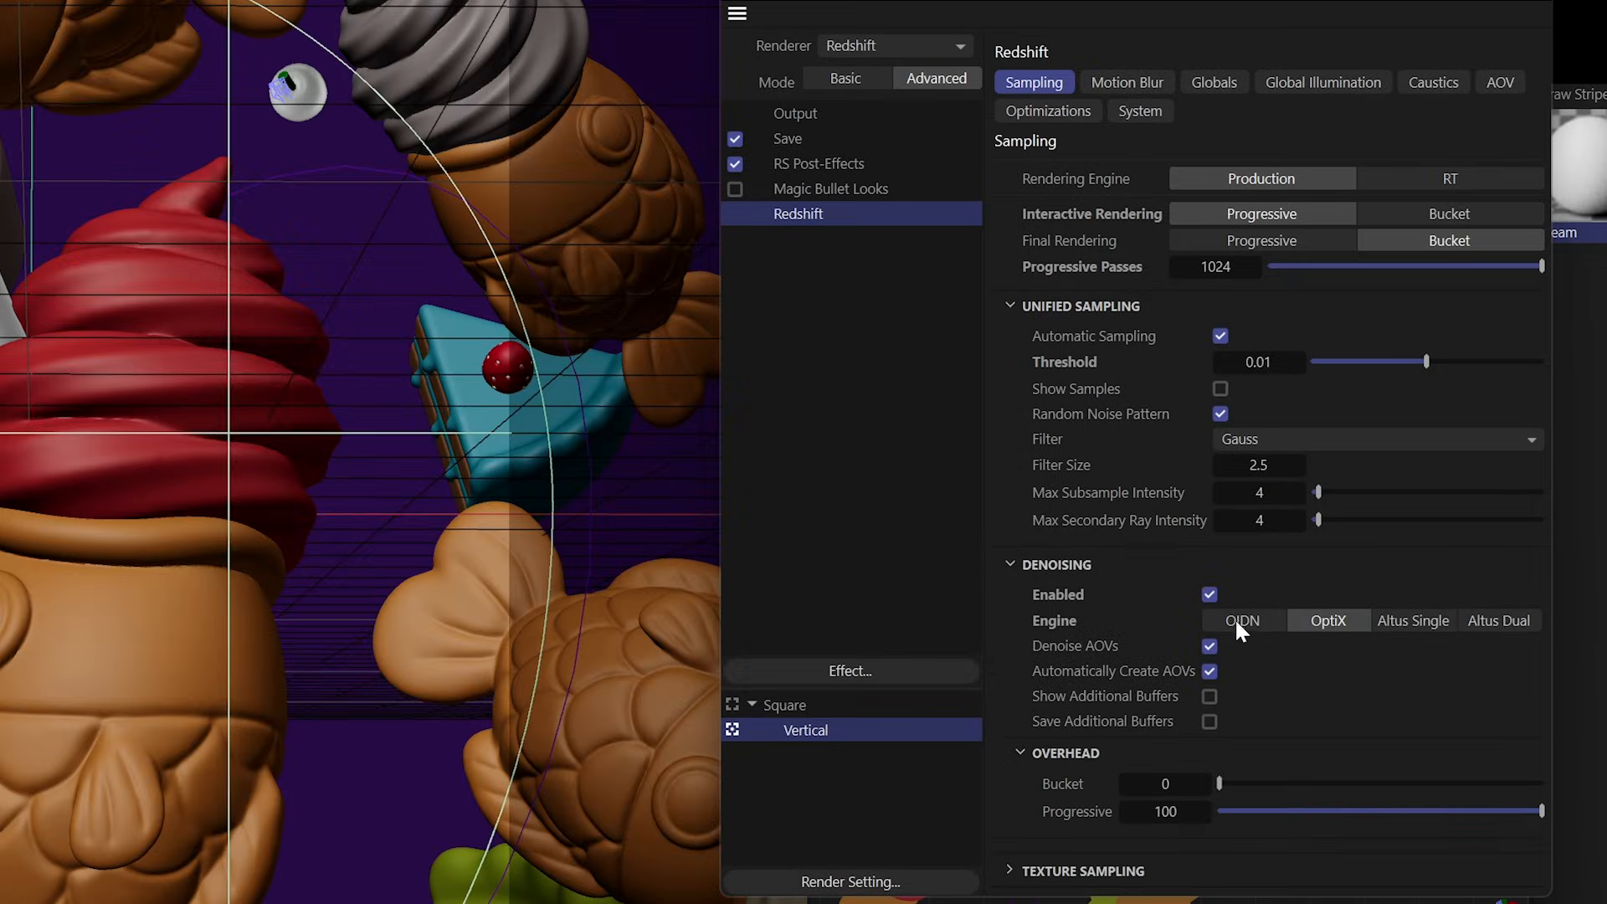
{"action": "left_click", "coordinate": [1242, 620]}
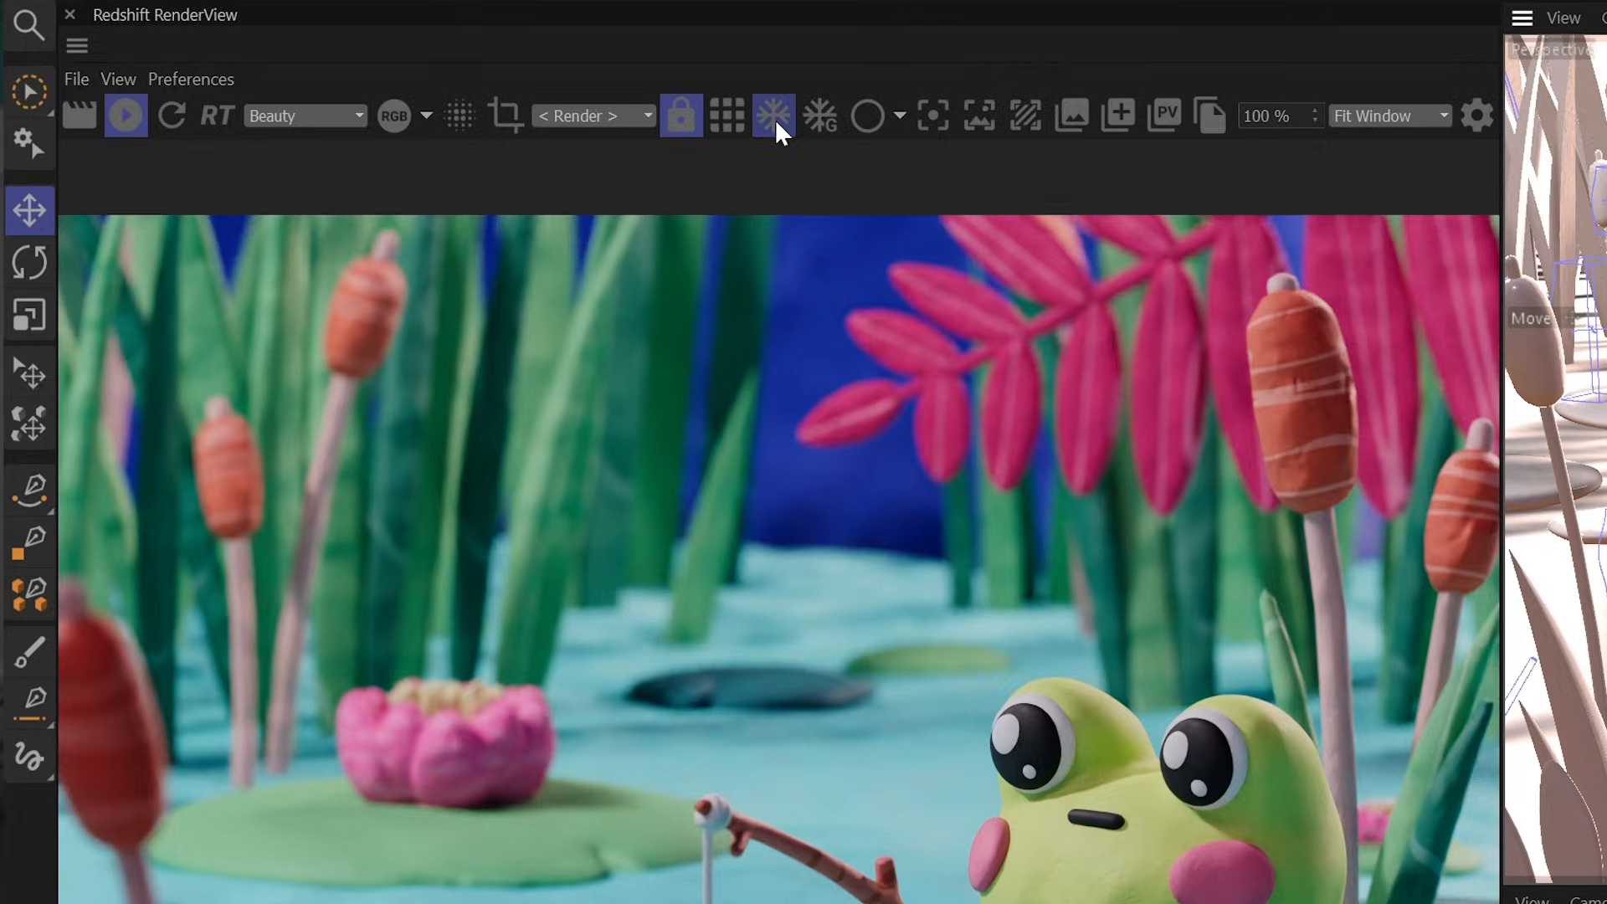
Step: Toggle on the Freeze Tessellation and Freeze Geometry snowflake buttons in the RenderView toolbar
{"action": "left_click", "coordinate": [820, 115]}
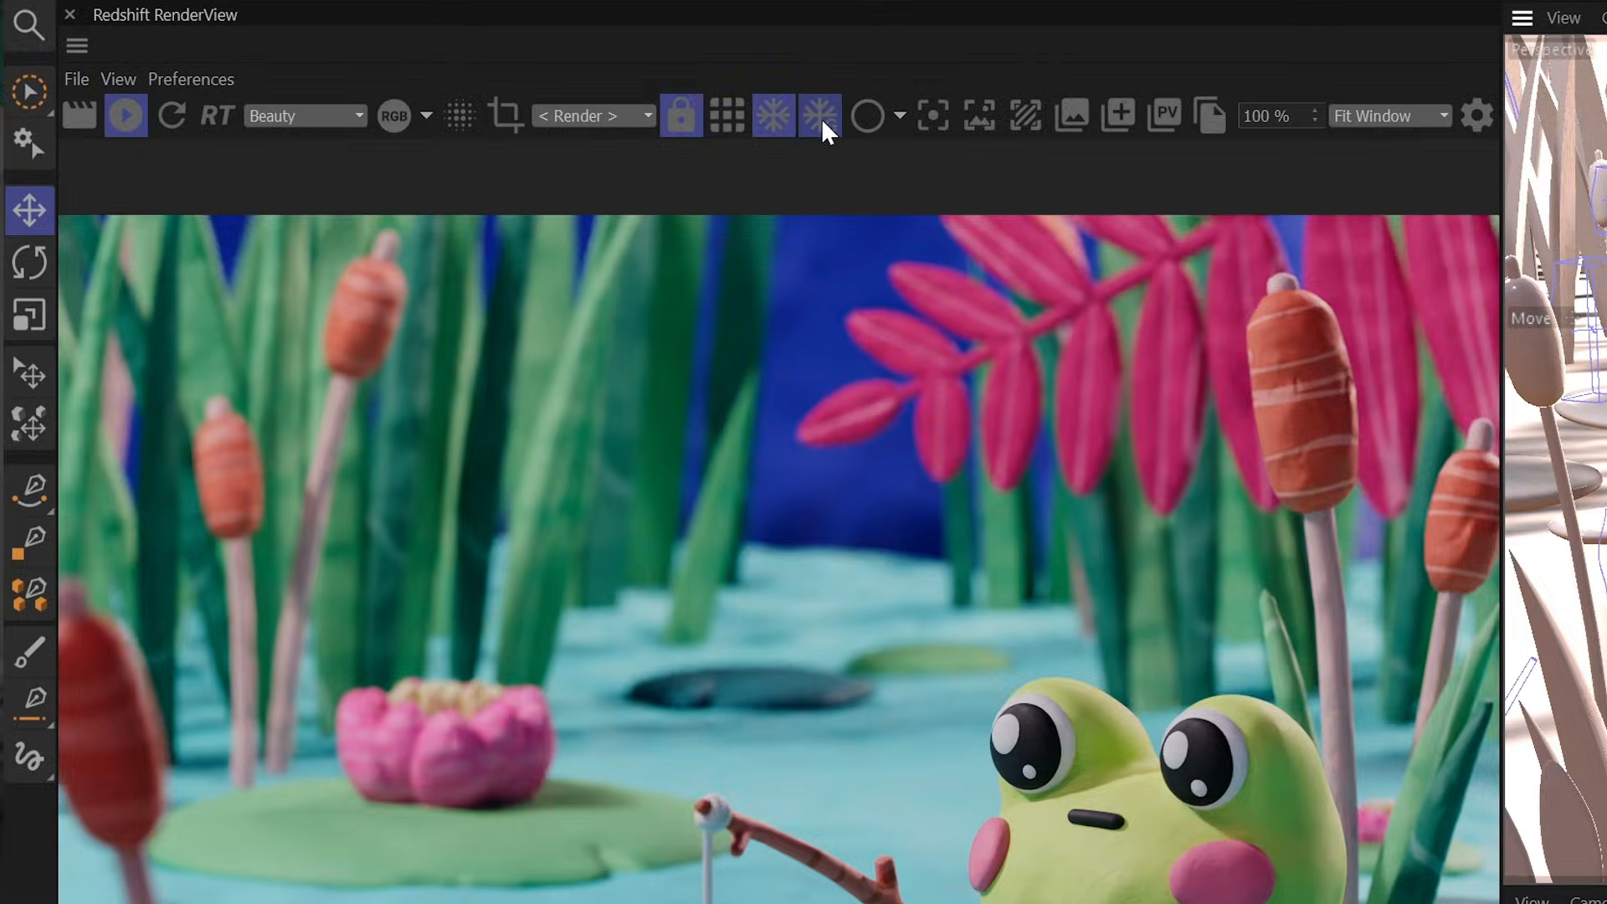